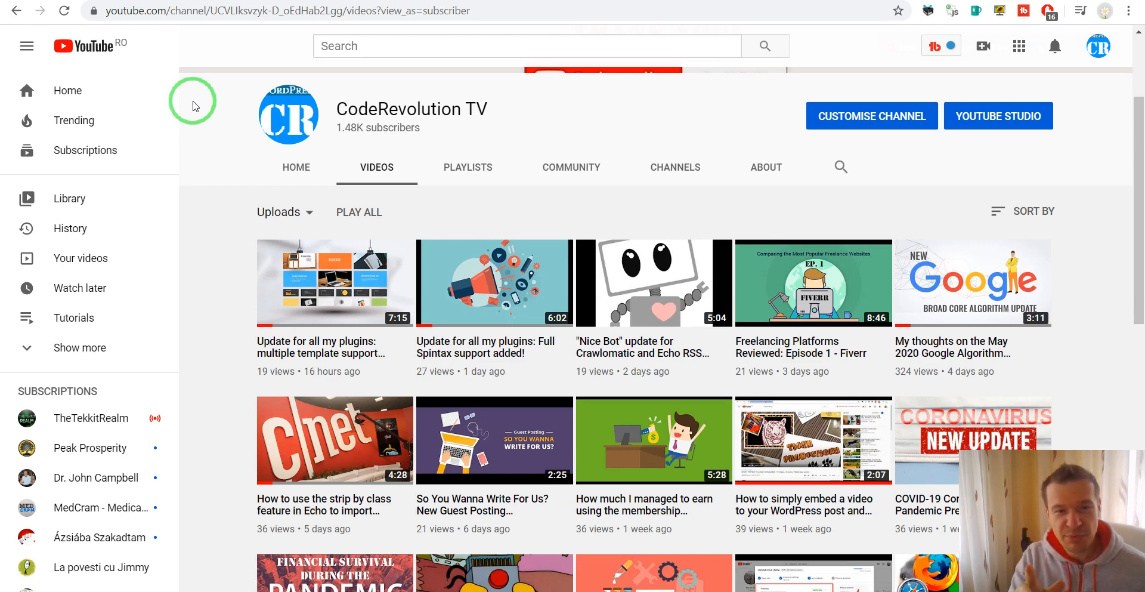
# Step: Inspect the Full Spintax update video's comments and highlight the 'wanna be friends?' spam text
pyautogui.click(494, 283)
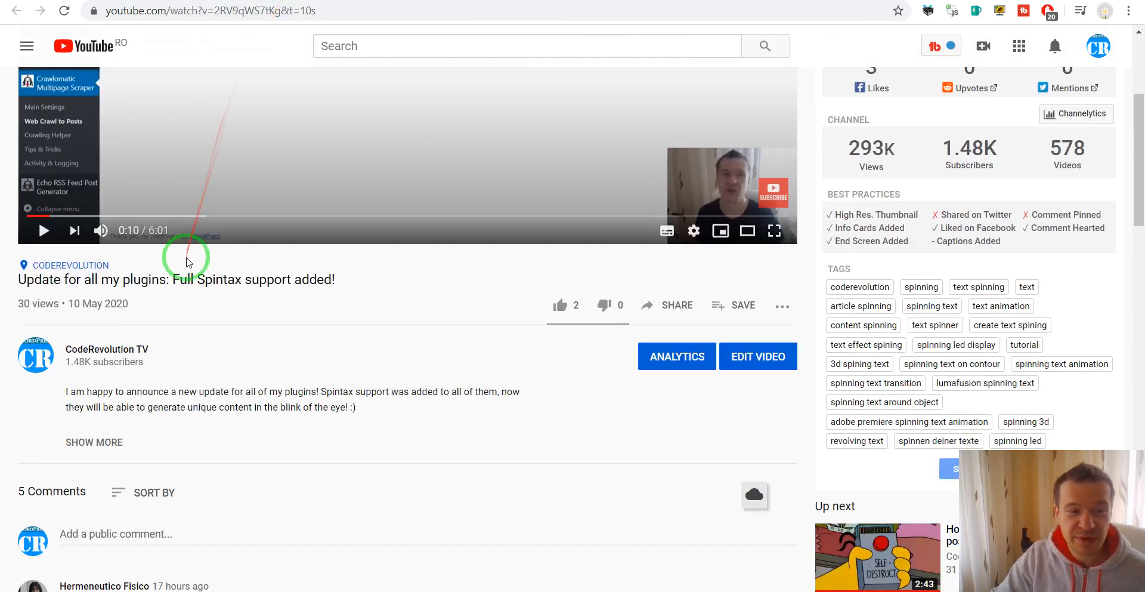
pyautogui.scroll(-3)
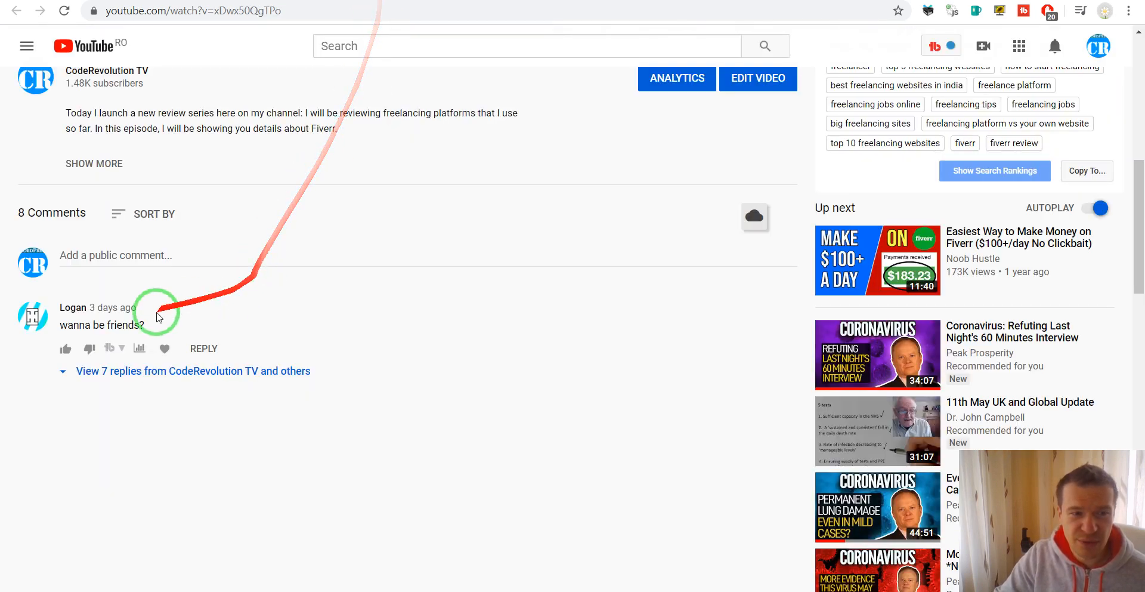
pyautogui.doubleClick(99, 325)
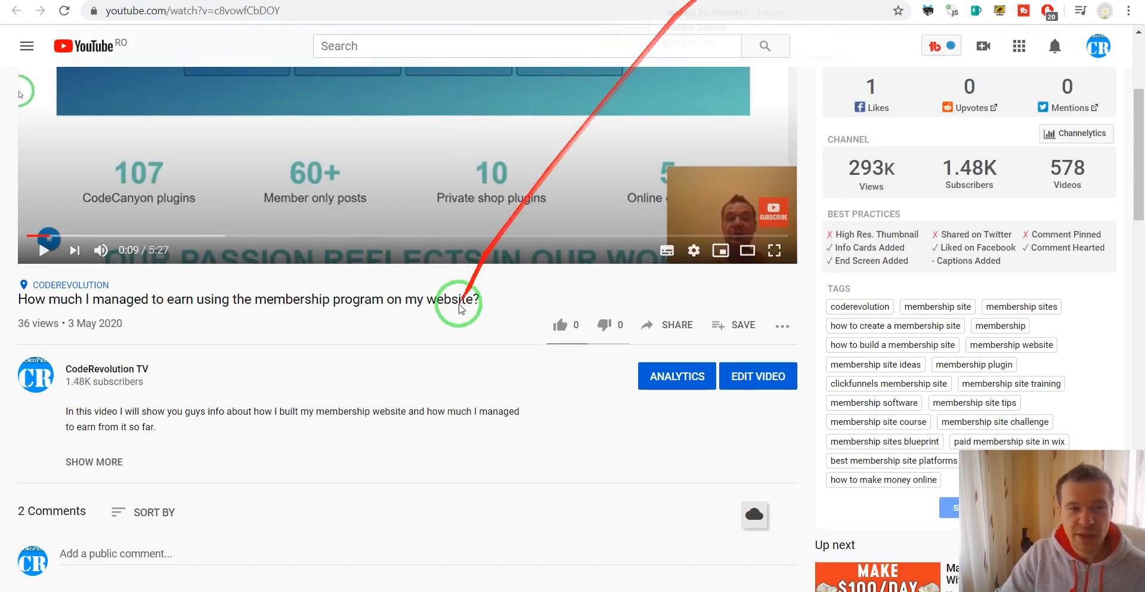
pyautogui.moveTo(427, 378)
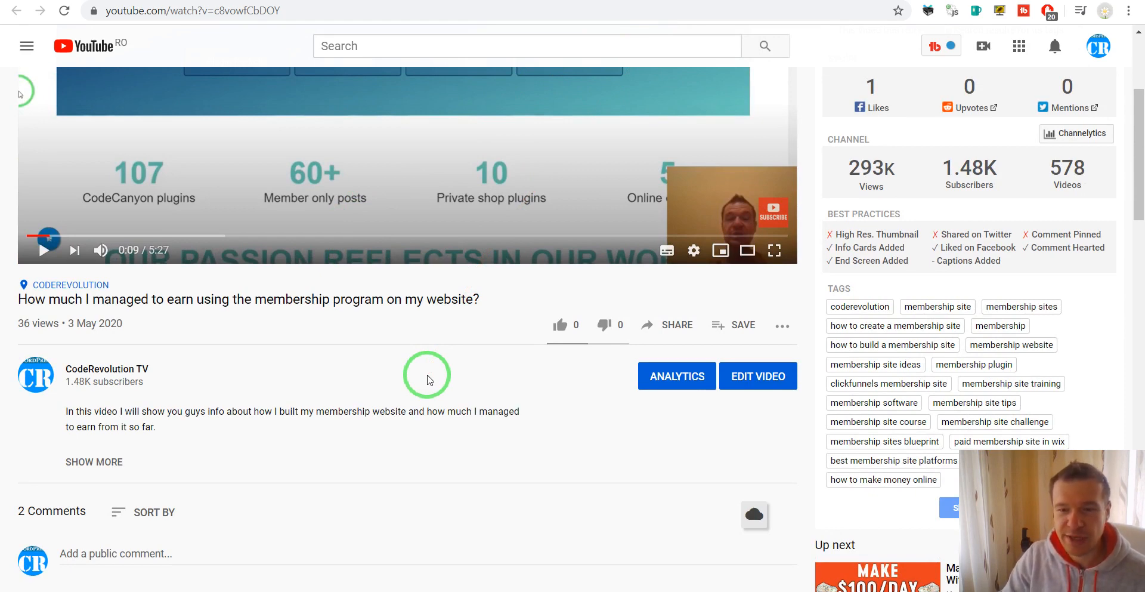
pyautogui.scroll(-3)
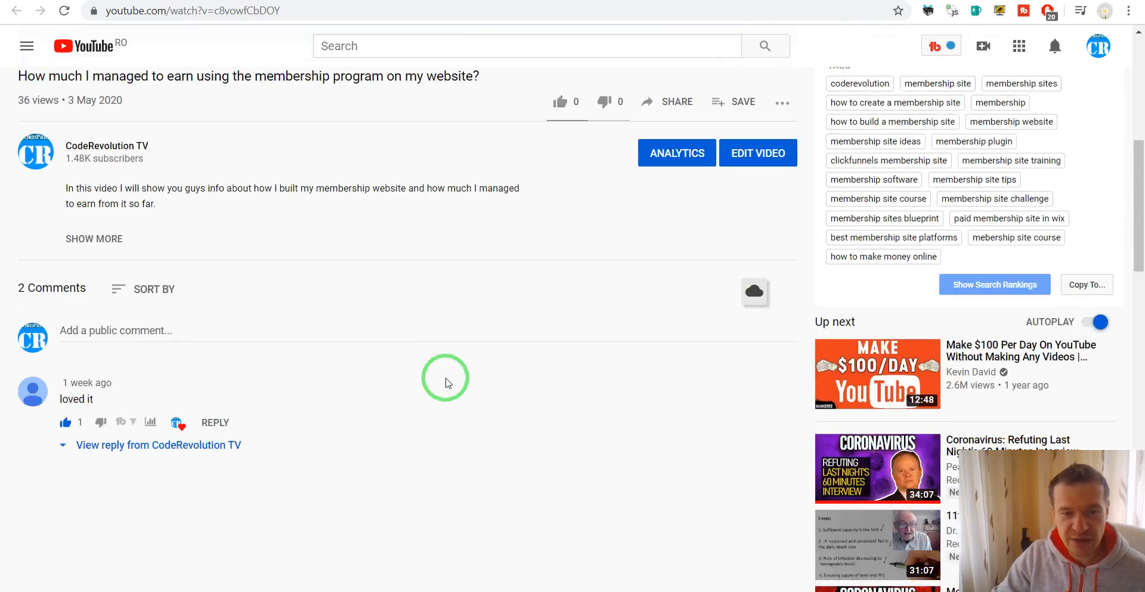
pyautogui.scroll(-3)
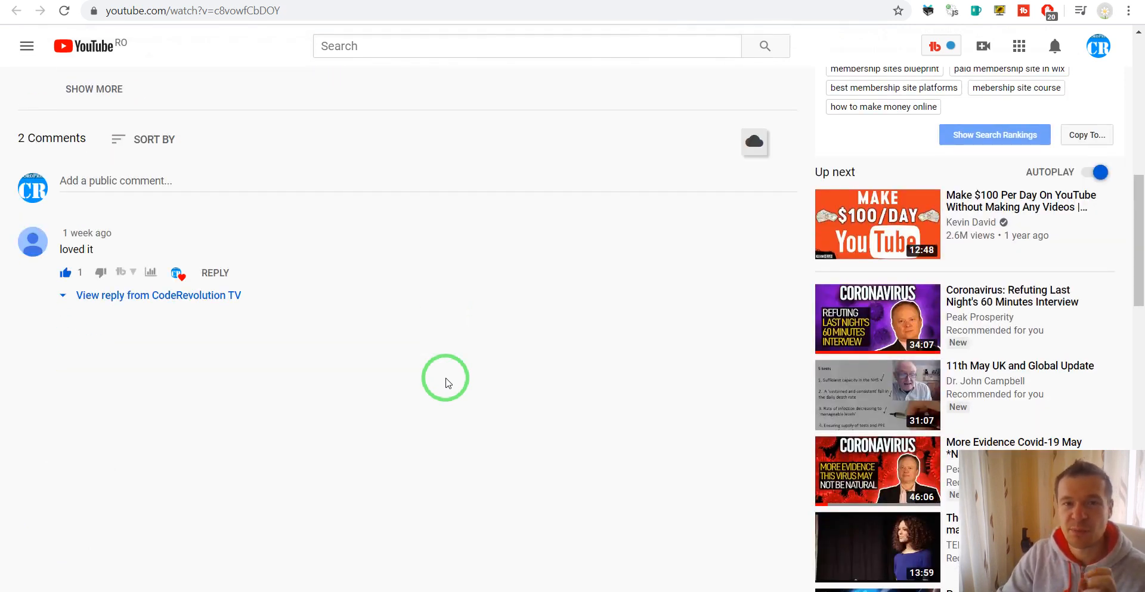
pyautogui.moveTo(415, 321)
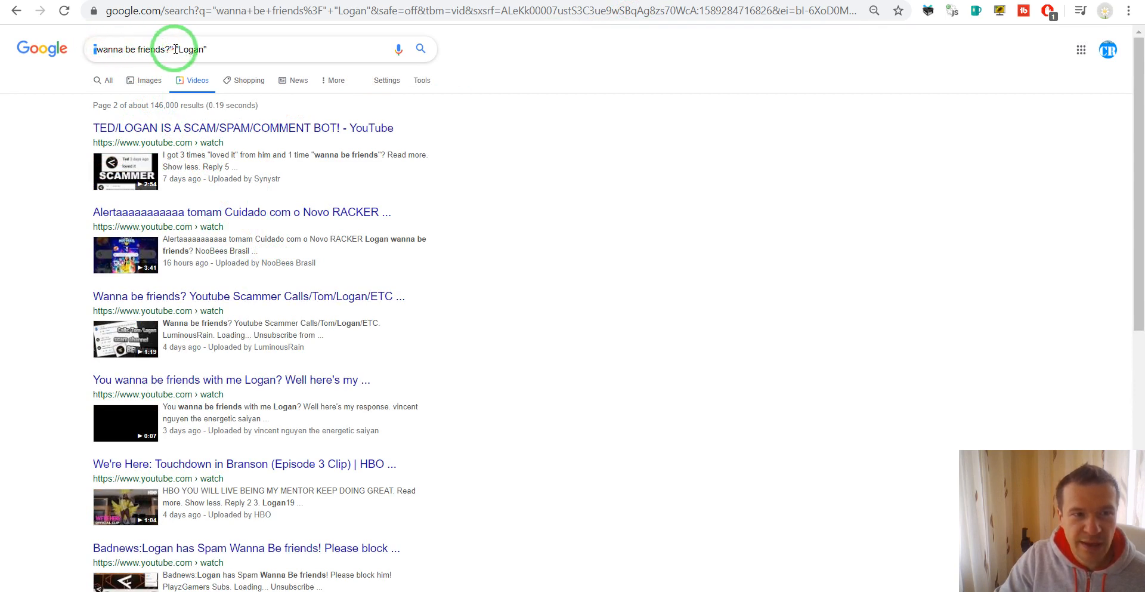
# Step: Review page 2 of Google video results for "wanna be friends?" "Logan", highlighting the phrase in a result
pyautogui.doubleClick(192, 49)
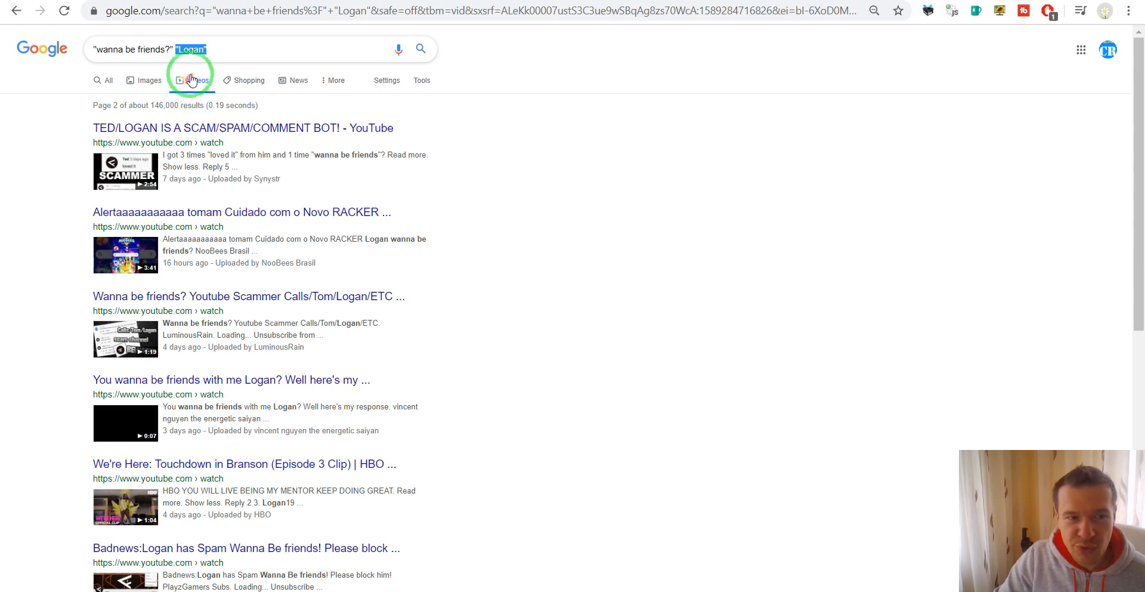
pyautogui.scroll(-3)
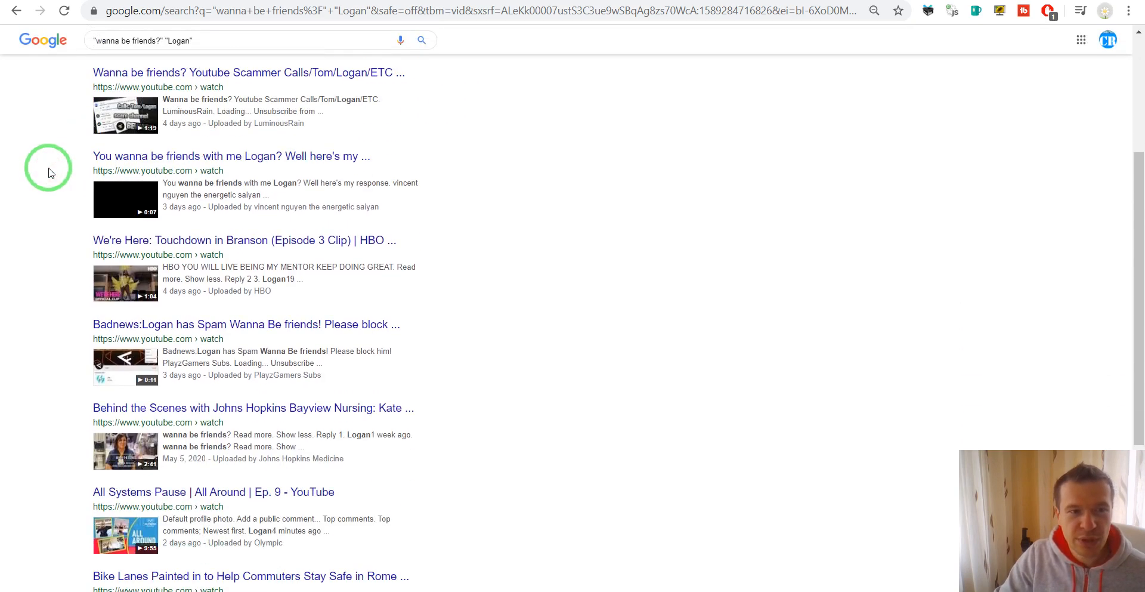
pyautogui.scroll(-3)
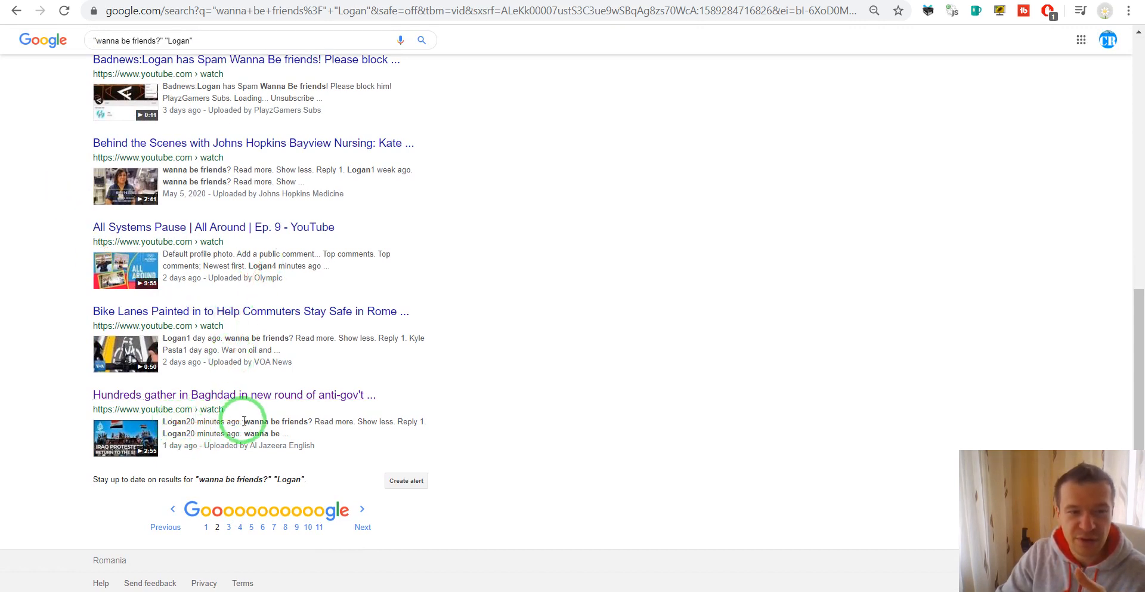
pyautogui.doubleClick(271, 421)
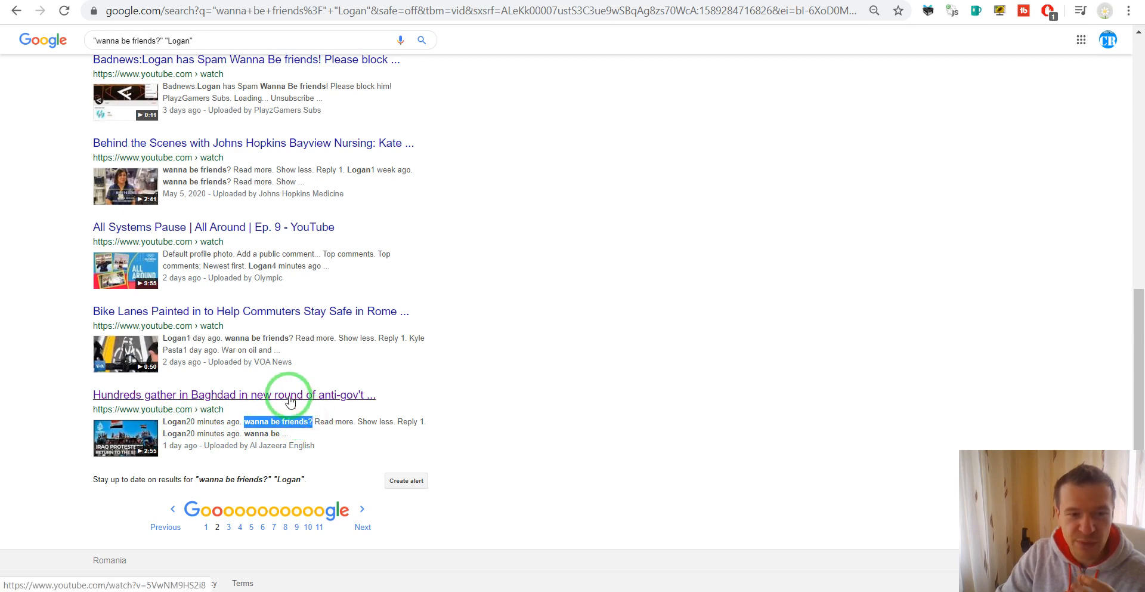
# Step: Check the Al Jazeera Baghdad protests video for Logan's duplicate comments, then return to Google
pyautogui.click(234, 395)
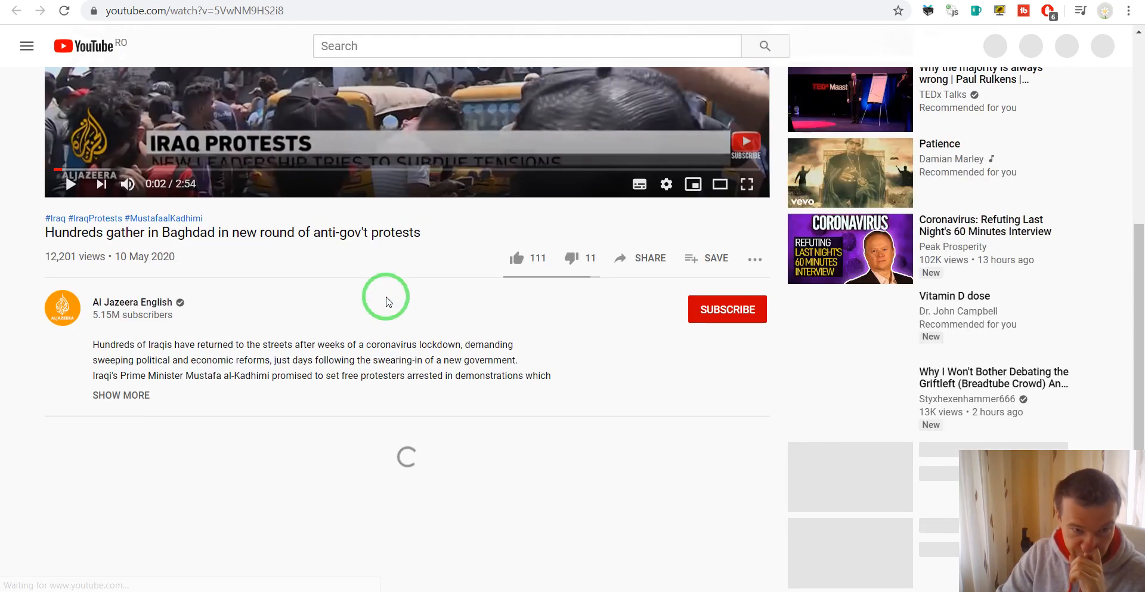
pyautogui.scroll(-3)
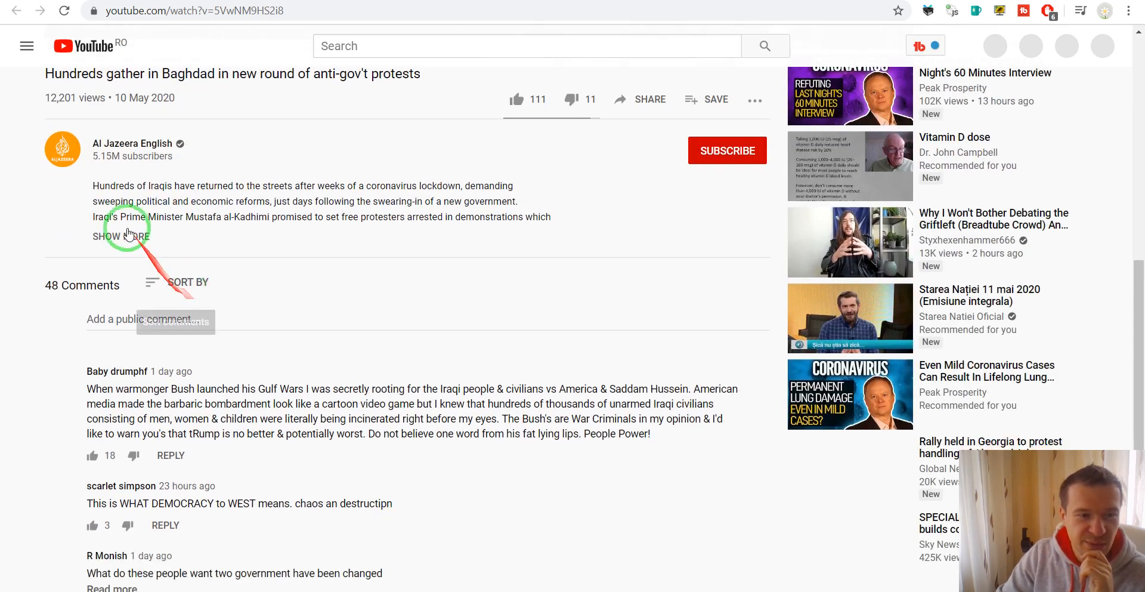
pyautogui.scroll(-3)
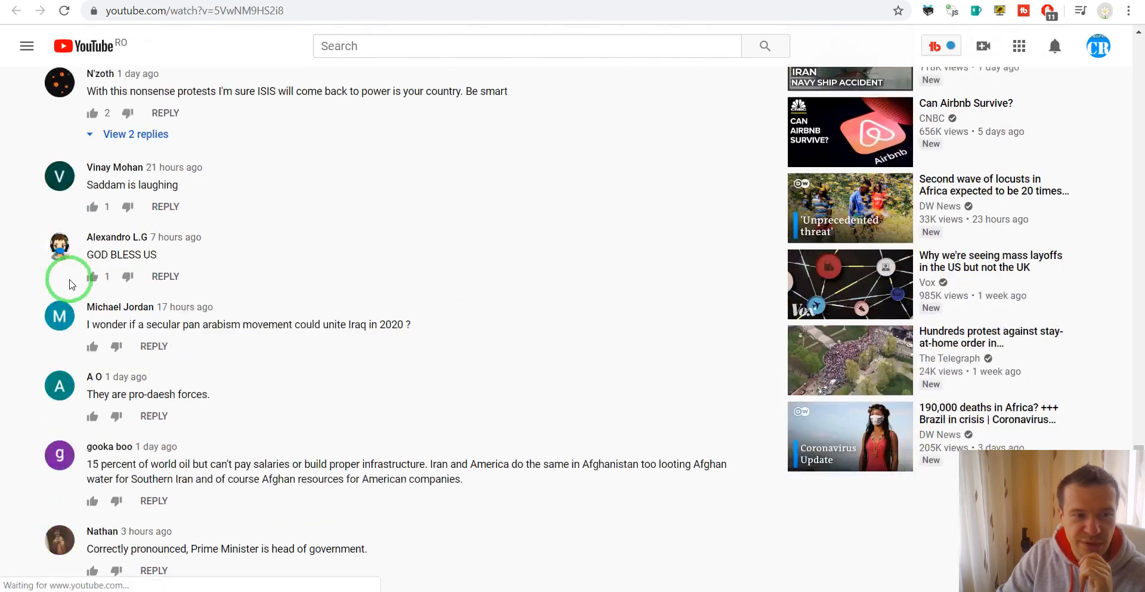
pyautogui.scroll(-3)
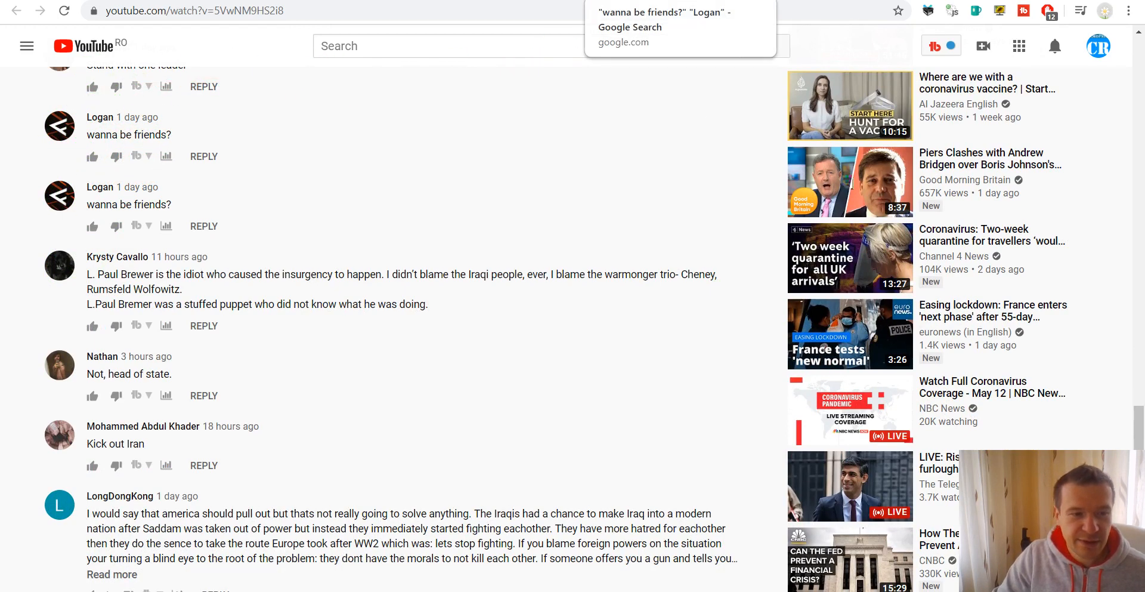
pyautogui.click(657, 27)
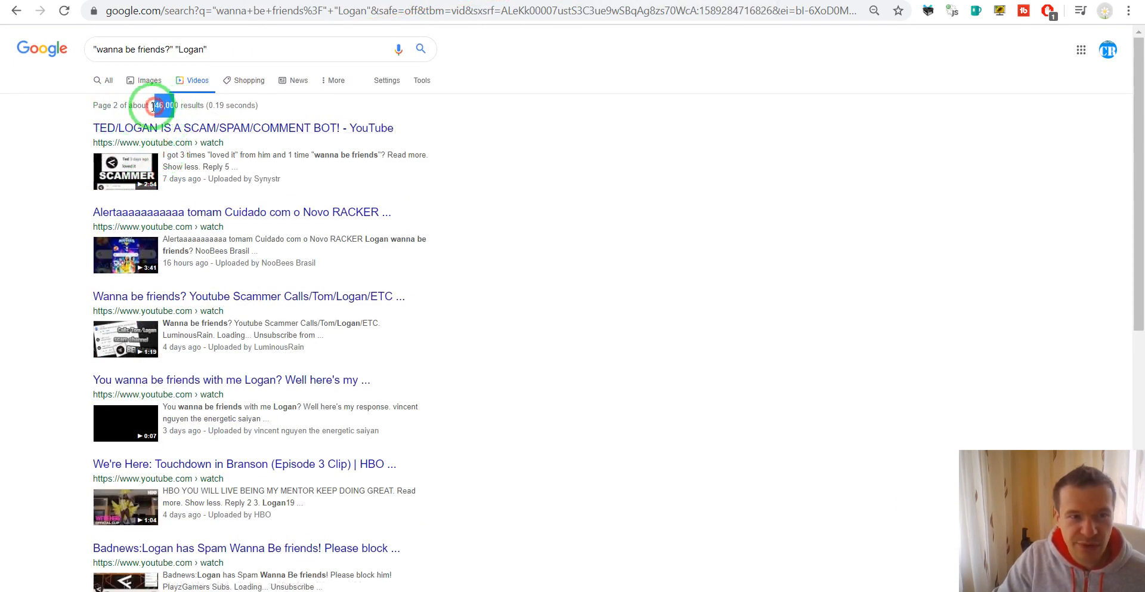
# Step: Highlight the ~146,000 result count and open a YouTube video from the results
pyautogui.doubleClick(164, 105)
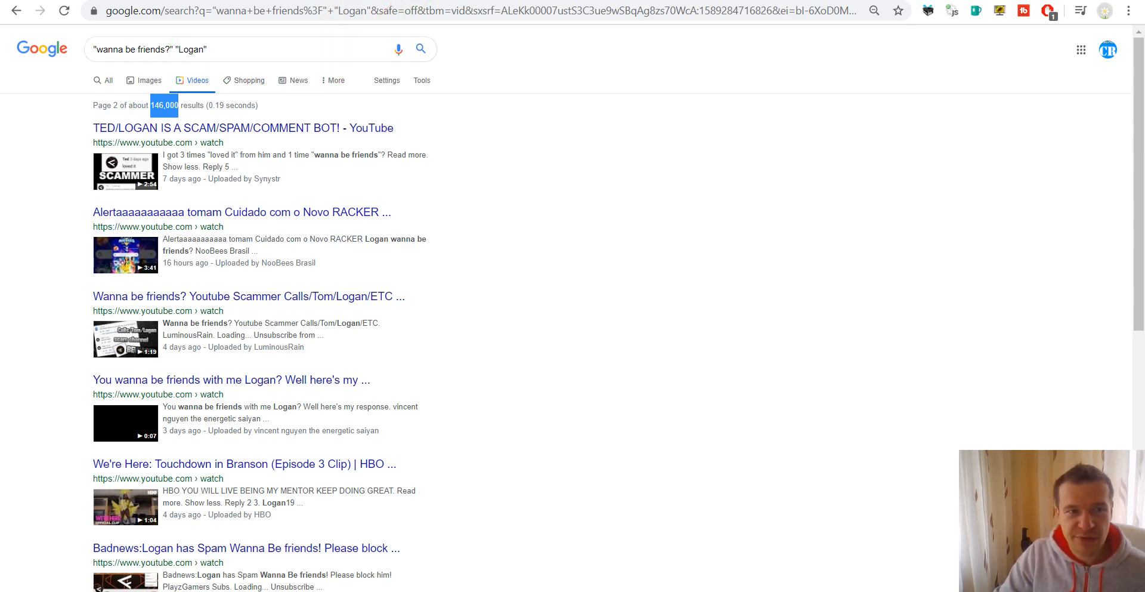
pyautogui.click(242, 128)
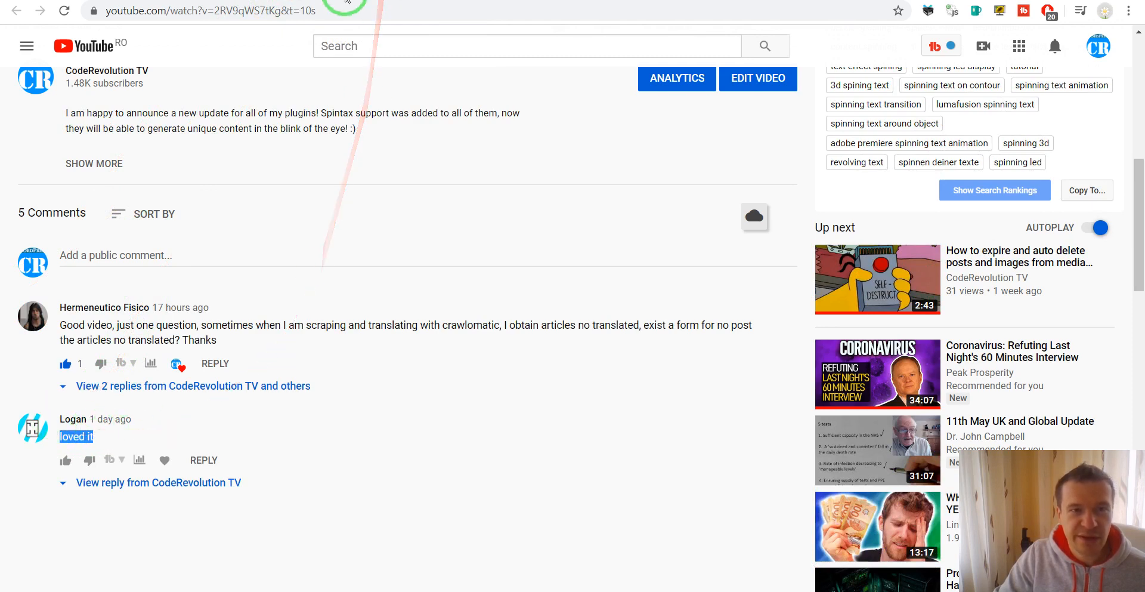
pyautogui.click(106, 70)
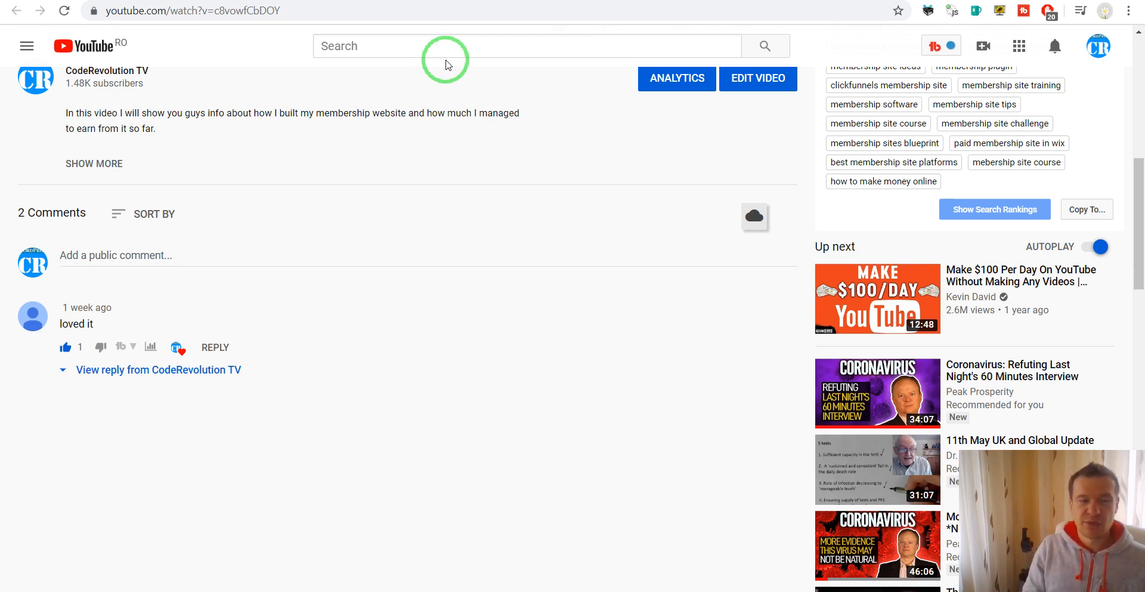
pyautogui.moveTo(541, 27)
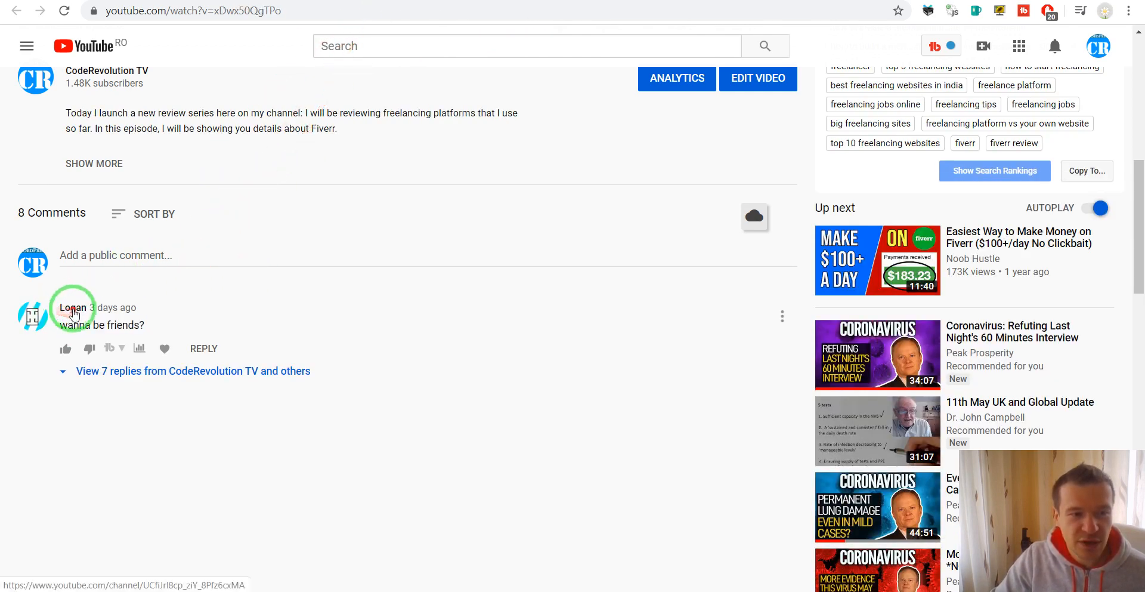
pyautogui.click(73, 306)
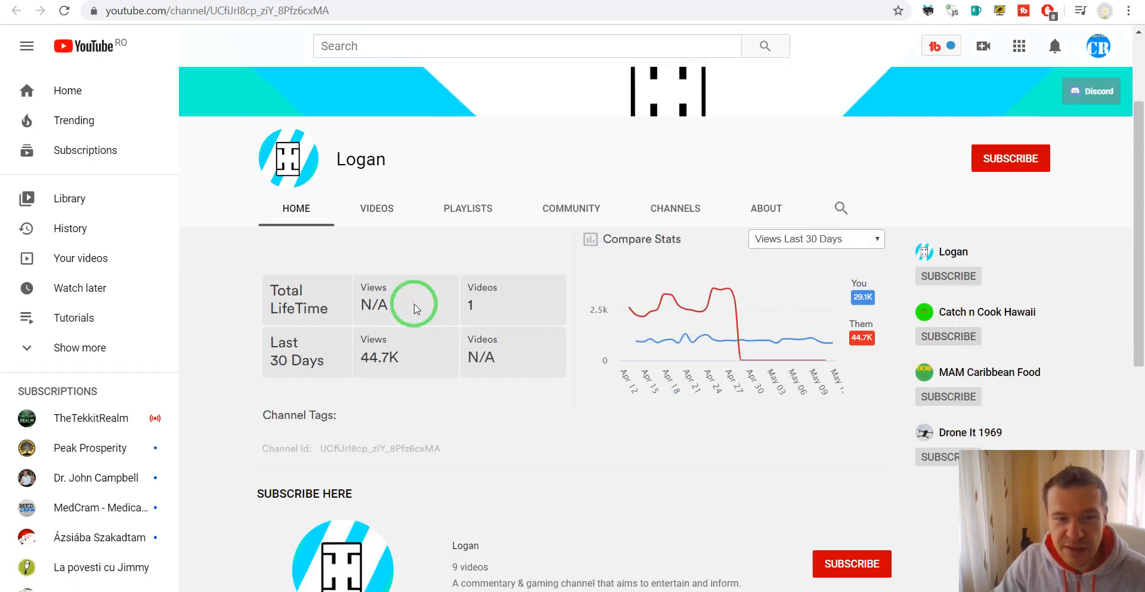
# Step: Check Logan's empty Videos list and scroll the home page to its promoted 'Subscribe Here' channel
pyautogui.click(376, 209)
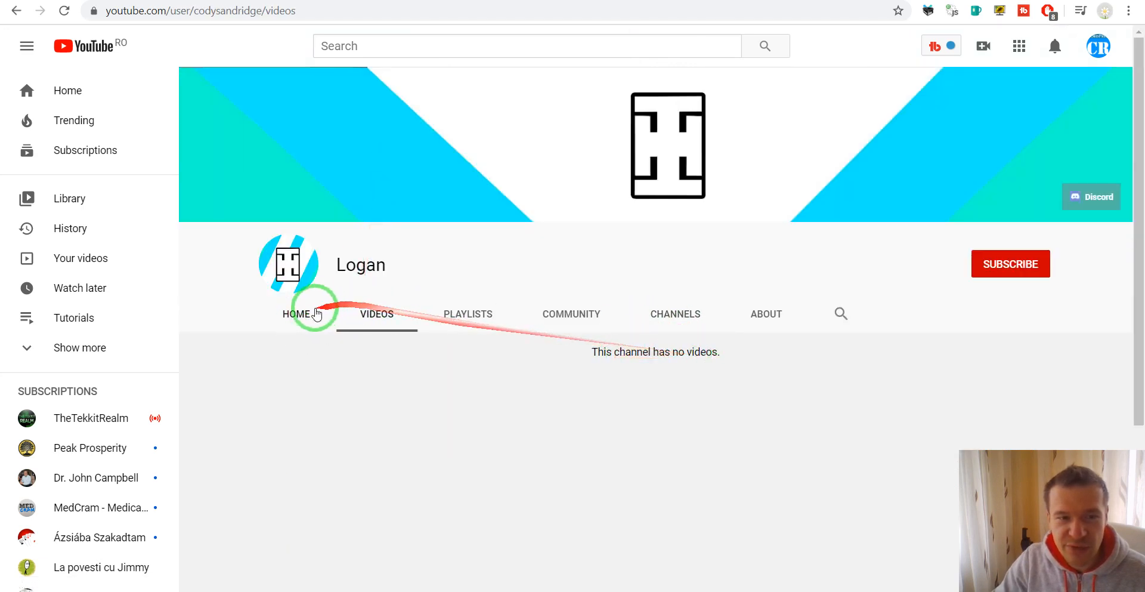
pyautogui.click(296, 314)
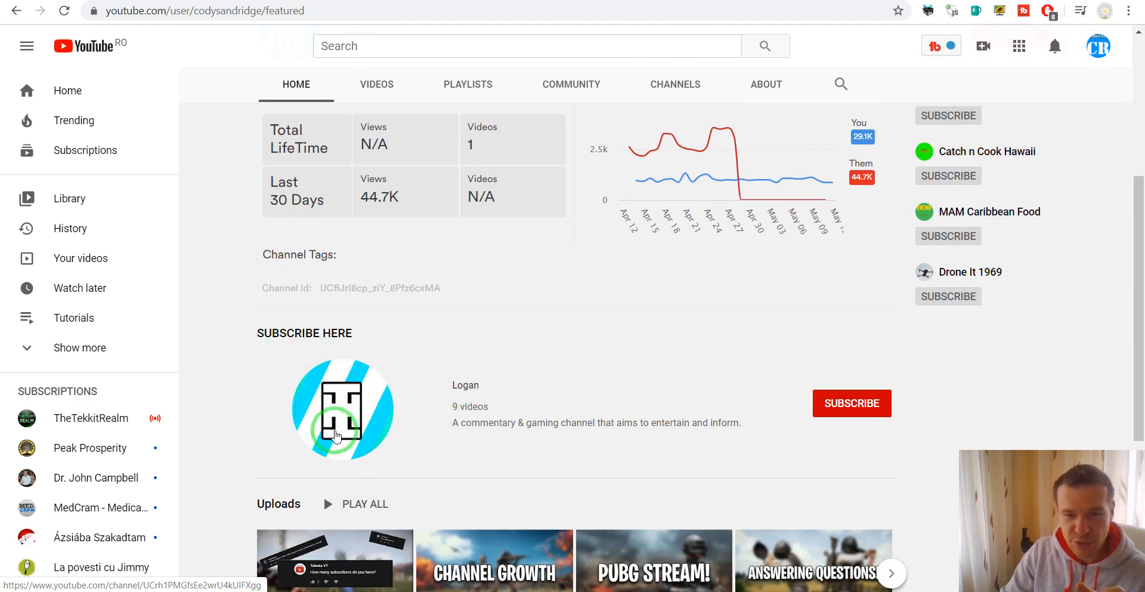
pyautogui.scroll(-3)
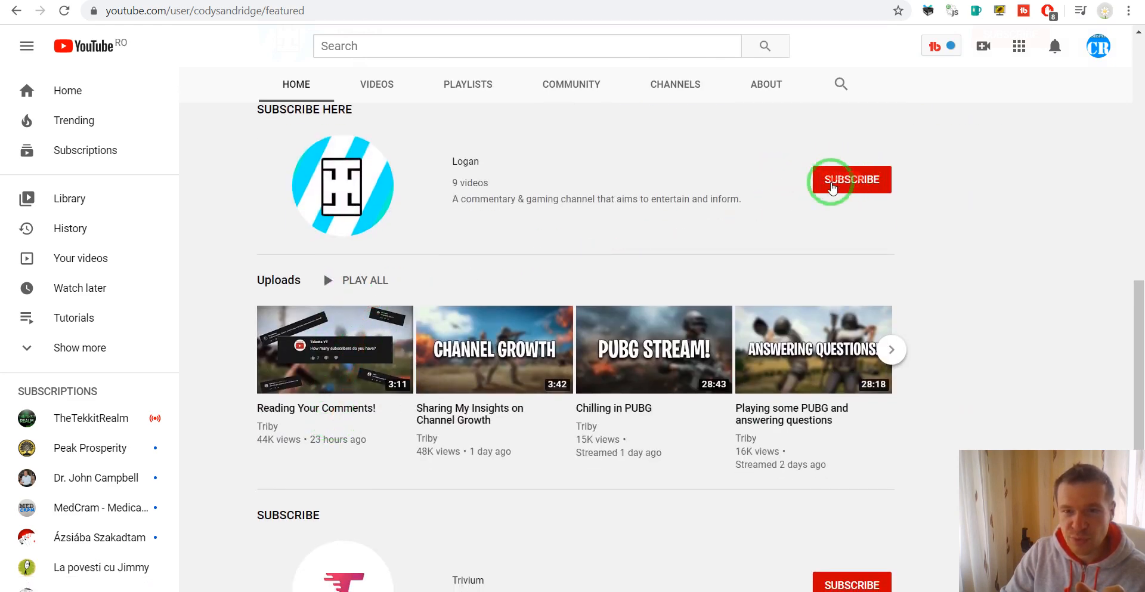
pyautogui.scroll(-3)
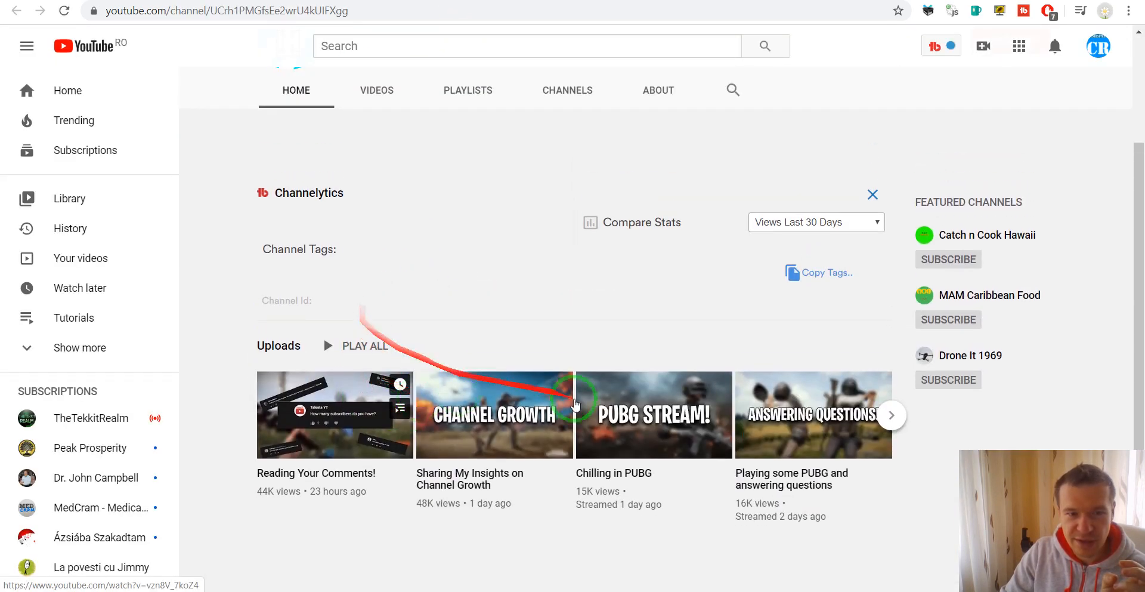
# Step: Browse the second Logan channel's gaming uploads and its Channelytics stats with the Triby tag
pyautogui.click(377, 89)
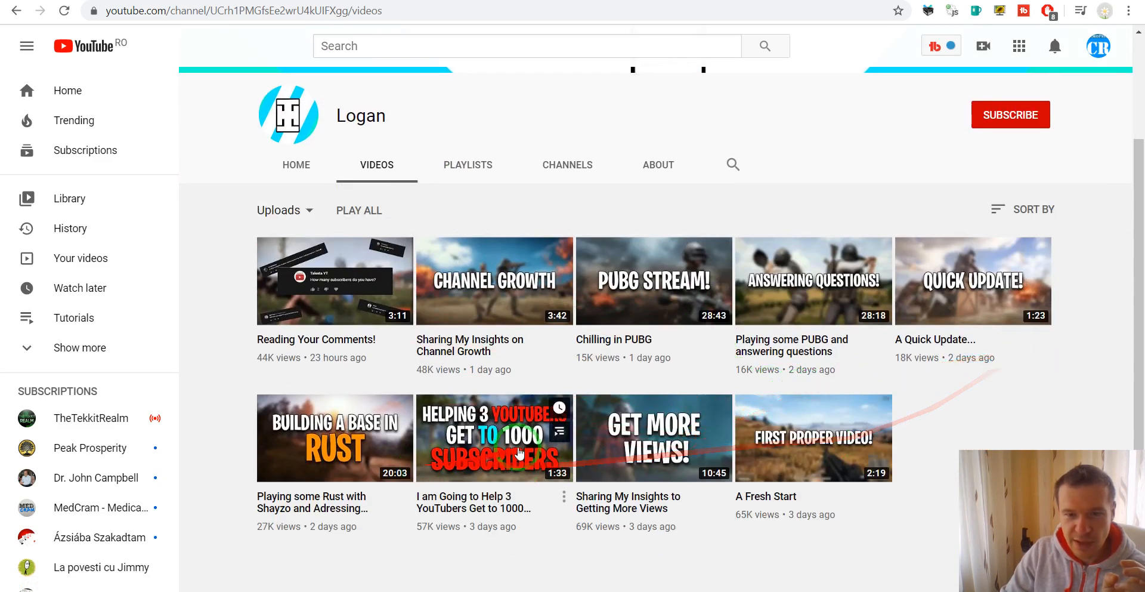
pyautogui.scroll(-3)
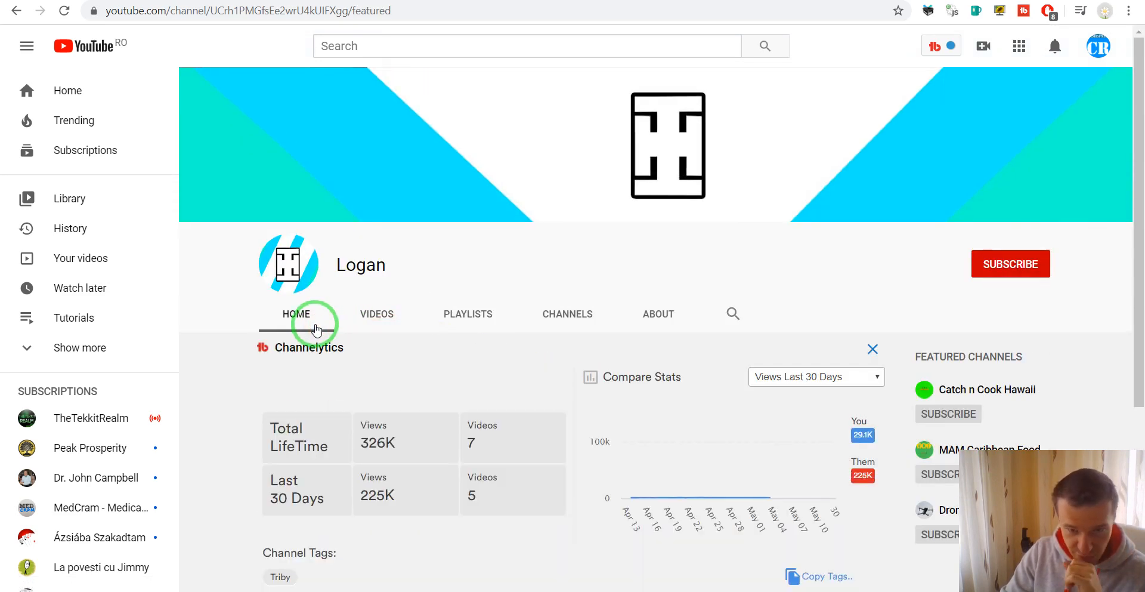
pyautogui.scroll(-3)
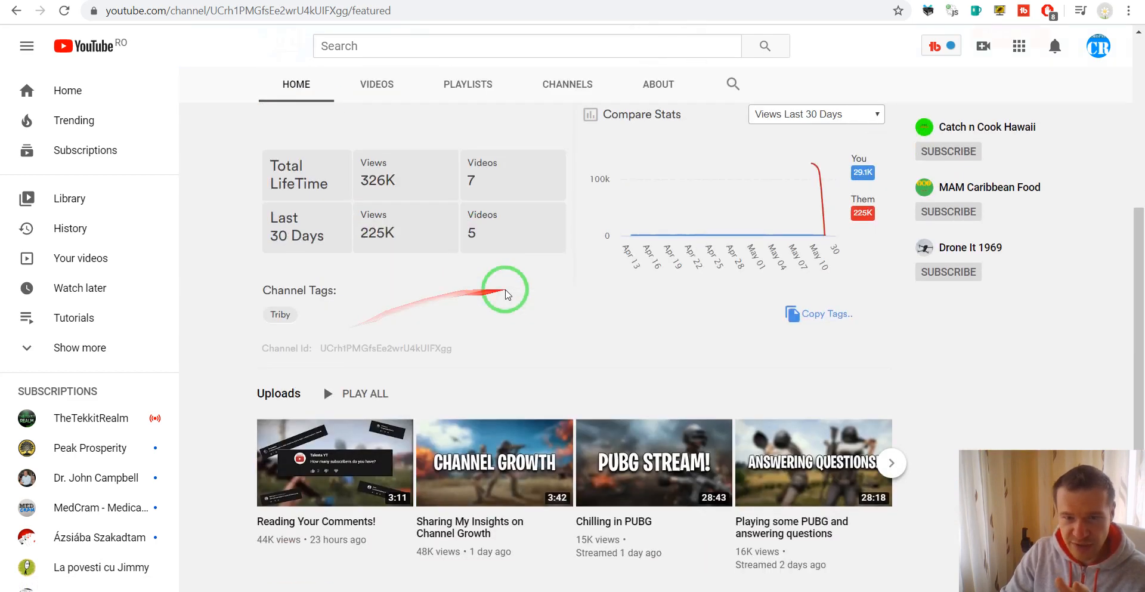
pyautogui.scroll(-3)
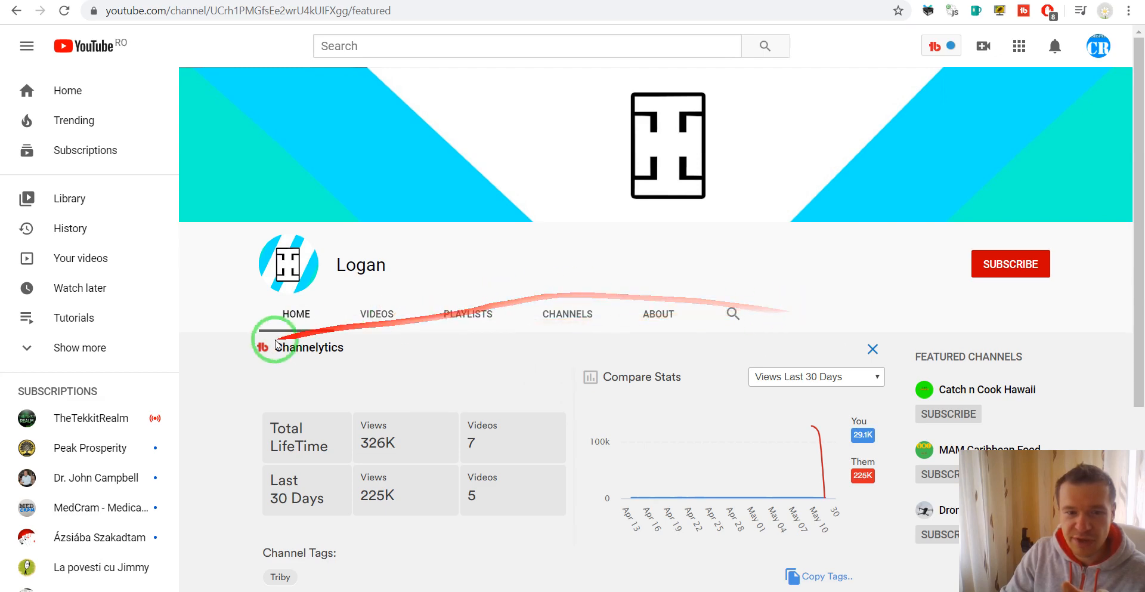
pyautogui.scroll(-3)
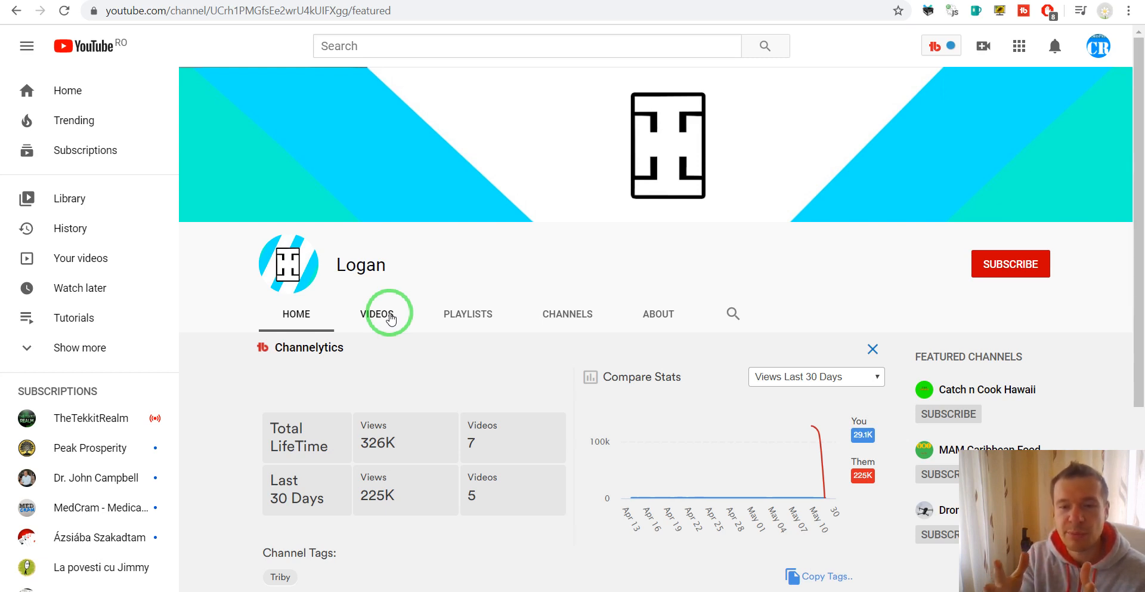
# Step: Return to the first Logan channel and scroll its Channelytics panel showing 44.7K 30-day views
pyautogui.click(377, 313)
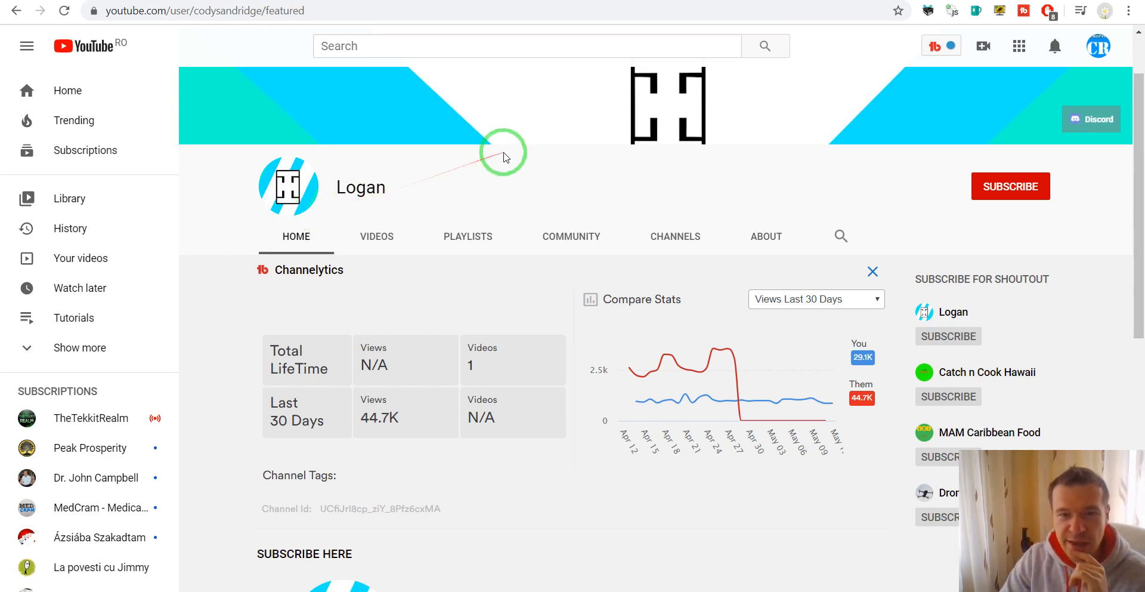
pyautogui.scroll(-3)
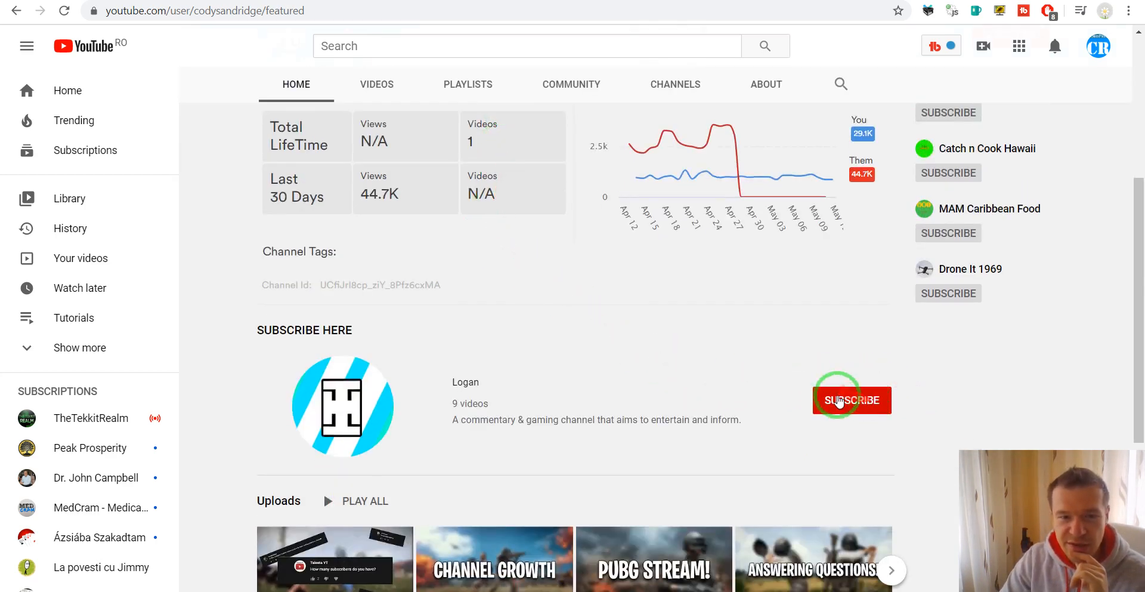
pyautogui.moveTo(354, 329)
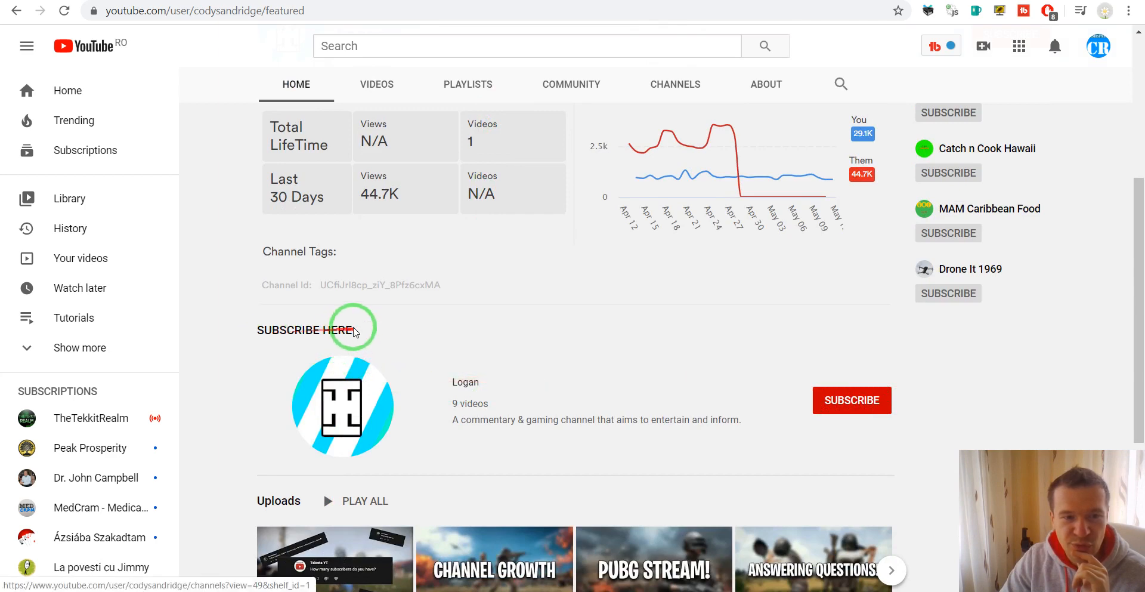
pyautogui.scroll(-3)
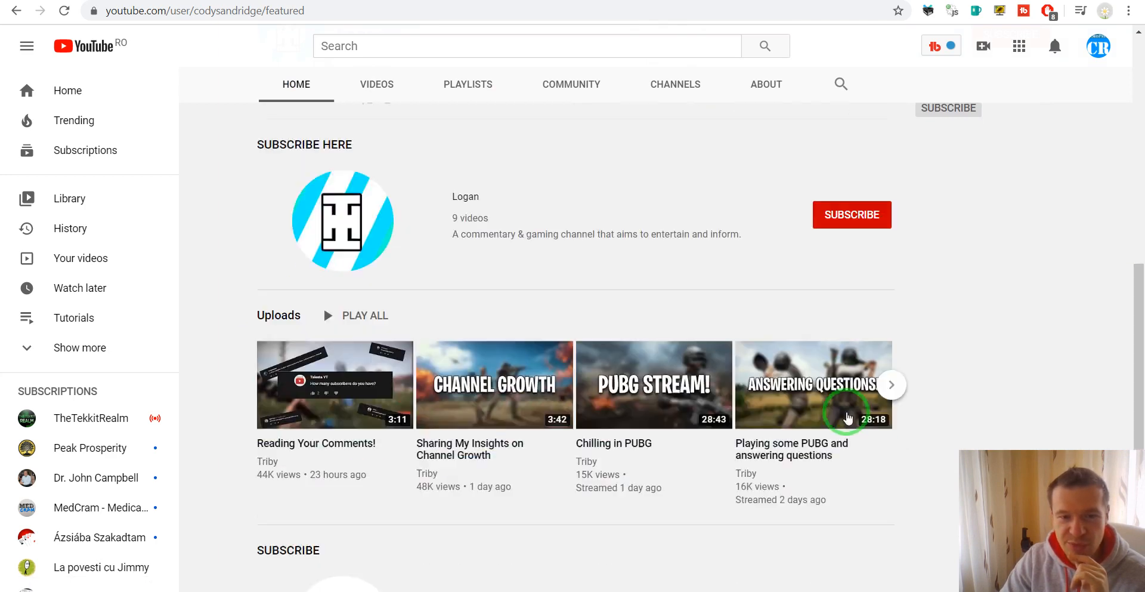
pyautogui.scroll(-3)
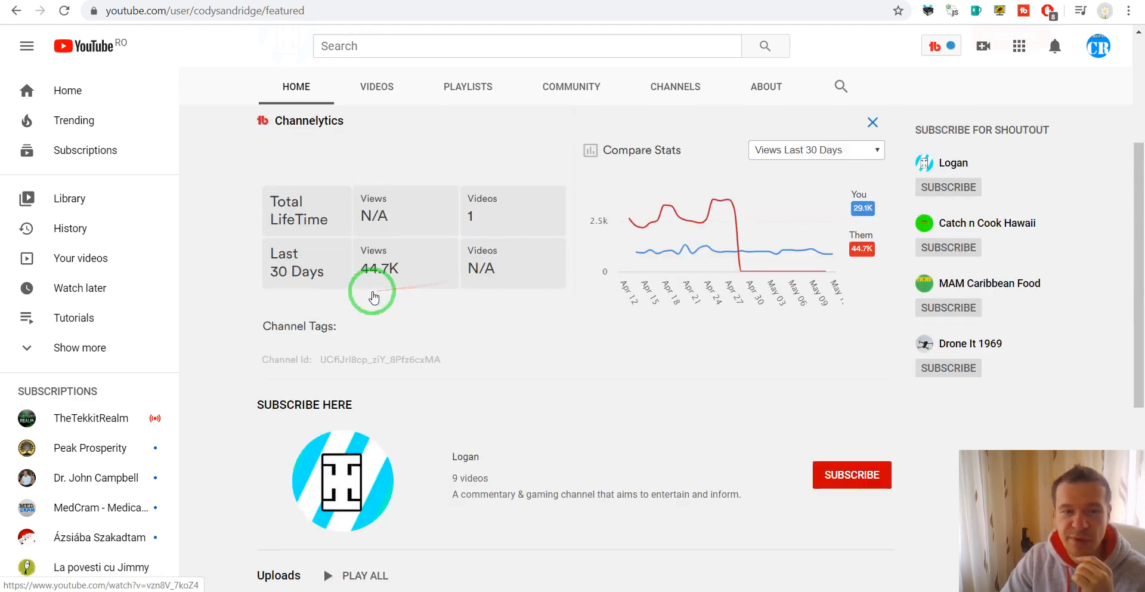
# Step: Scroll to the Fiverr freelancing review comments showing Logan's 'wanna be friends?' post
pyautogui.scroll(-3)
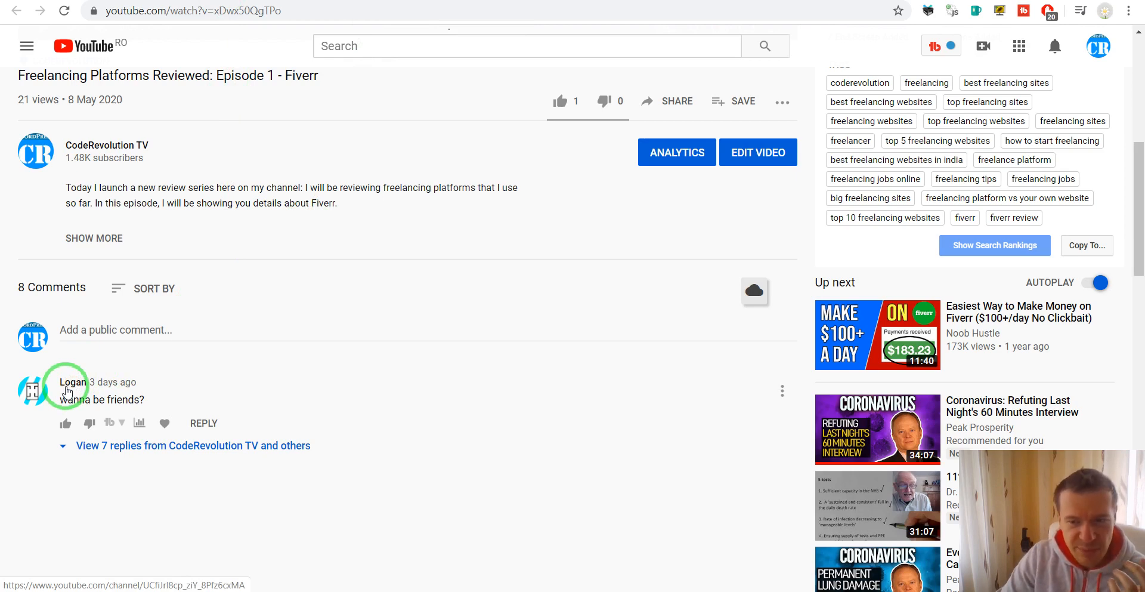
# Step: Visit the 'loved it' commenter's channel, select its channel id in the URL, and reopen the membership video
pyautogui.click(73, 381)
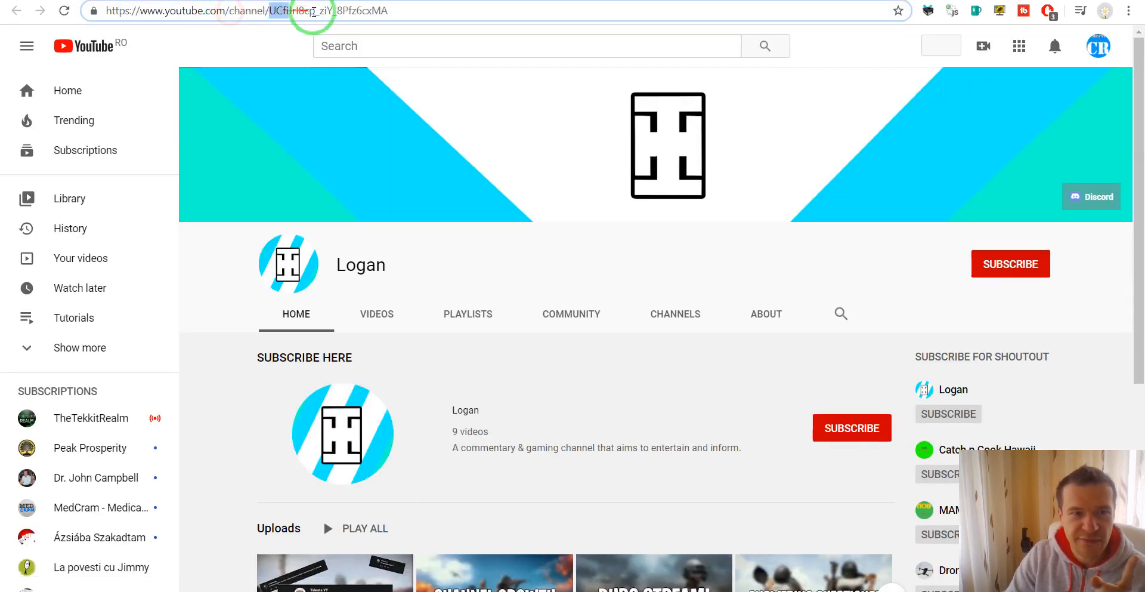
pyautogui.click(941, 45)
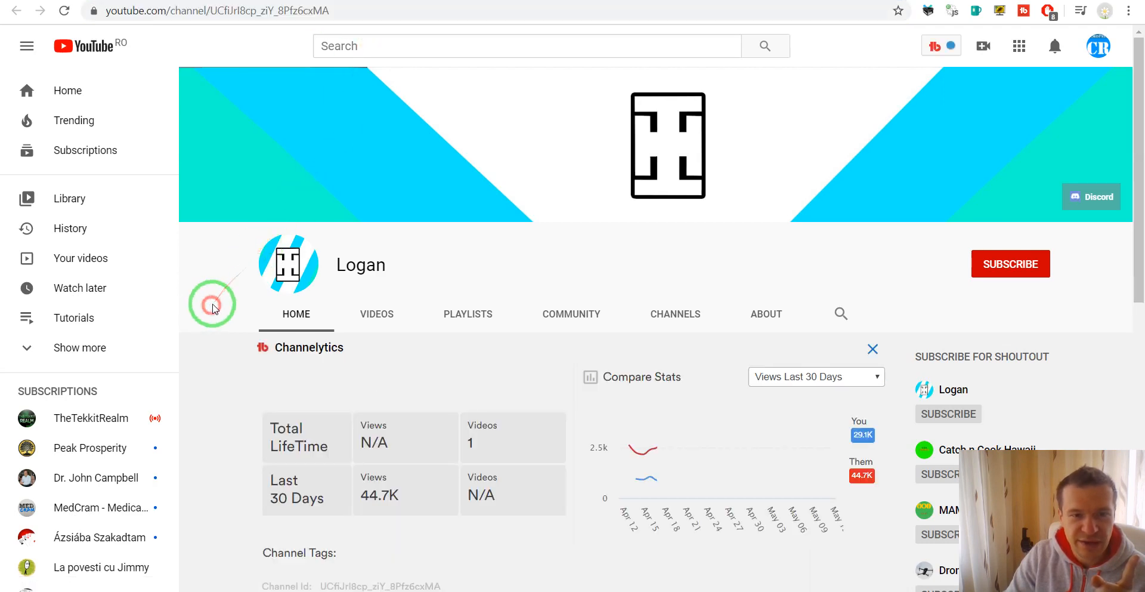
pyautogui.click(212, 304)
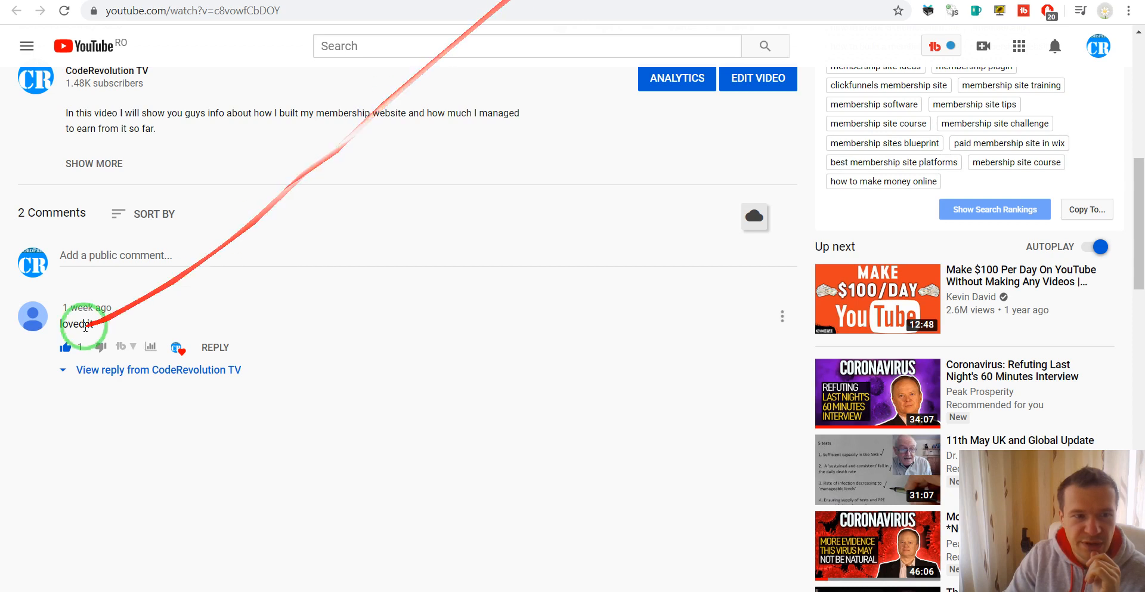
# Step: Switch back to the Fiverr review video and scroll to Logan's 'wanna be friends?' comment with 7 replies
pyautogui.click(64, 346)
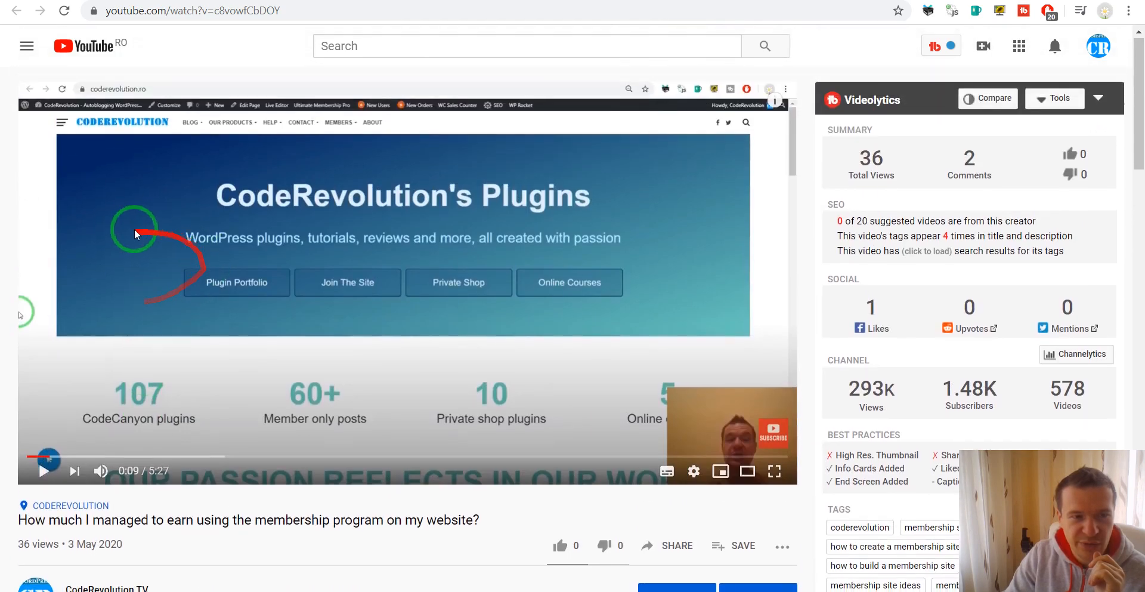
pyautogui.scroll(-3)
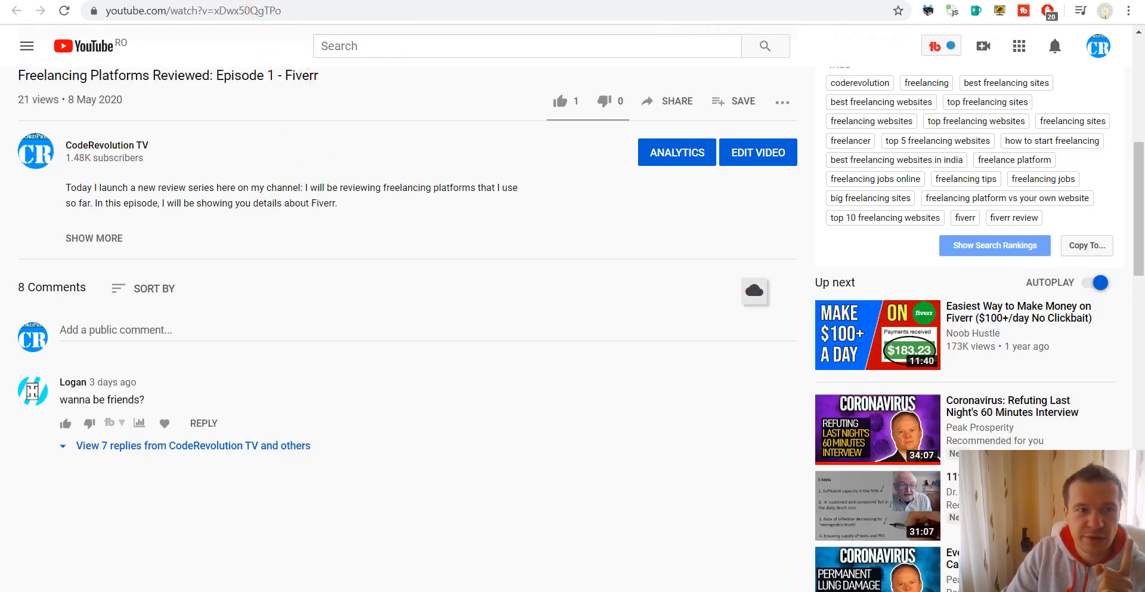
# Step: Go from Logan's comment to his channel page showing the 988 views gained on May 01
pyautogui.click(73, 382)
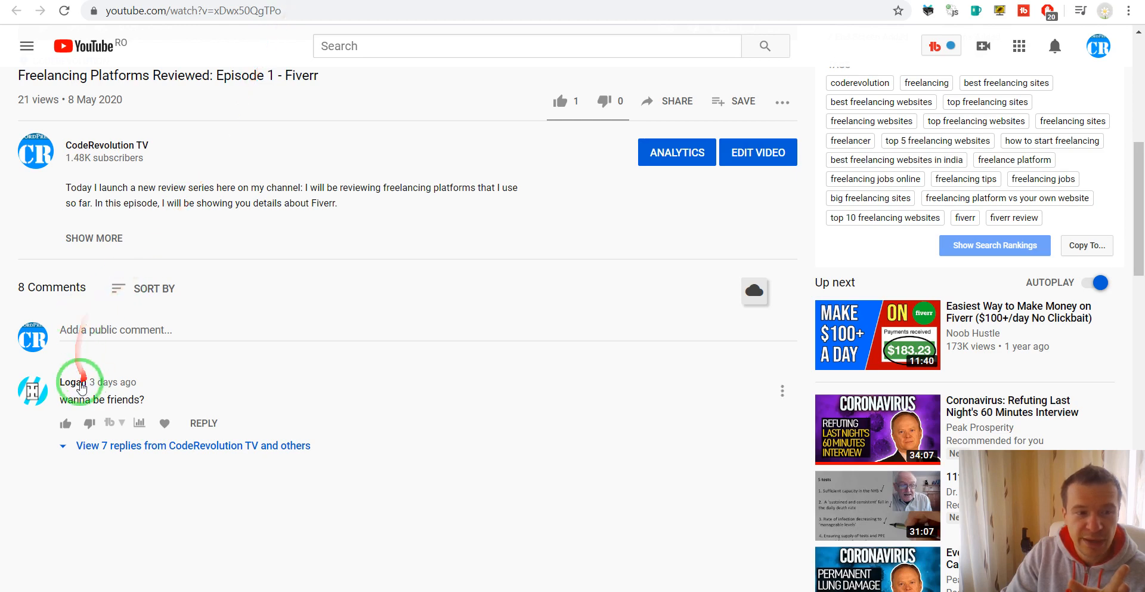
pyautogui.click(69, 382)
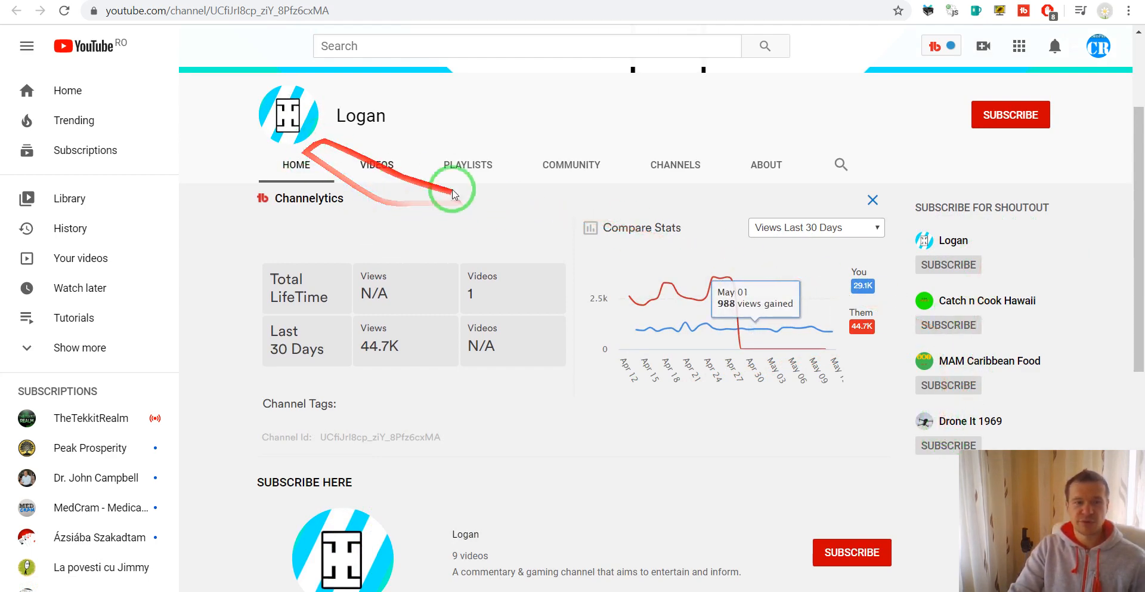
pyautogui.scroll(-3)
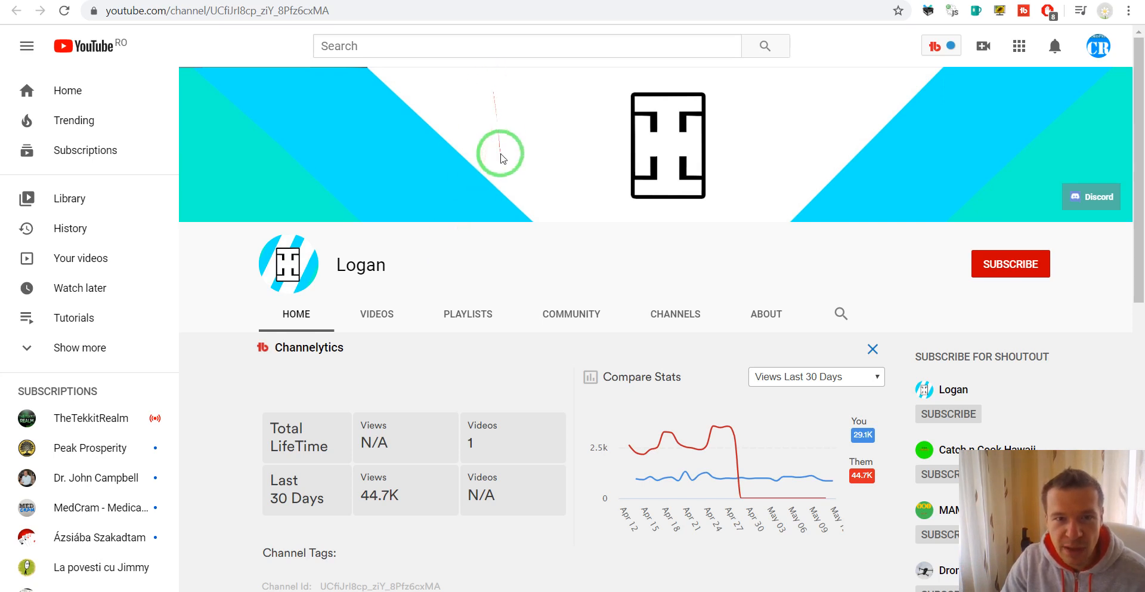
pyautogui.moveTo(523, 130)
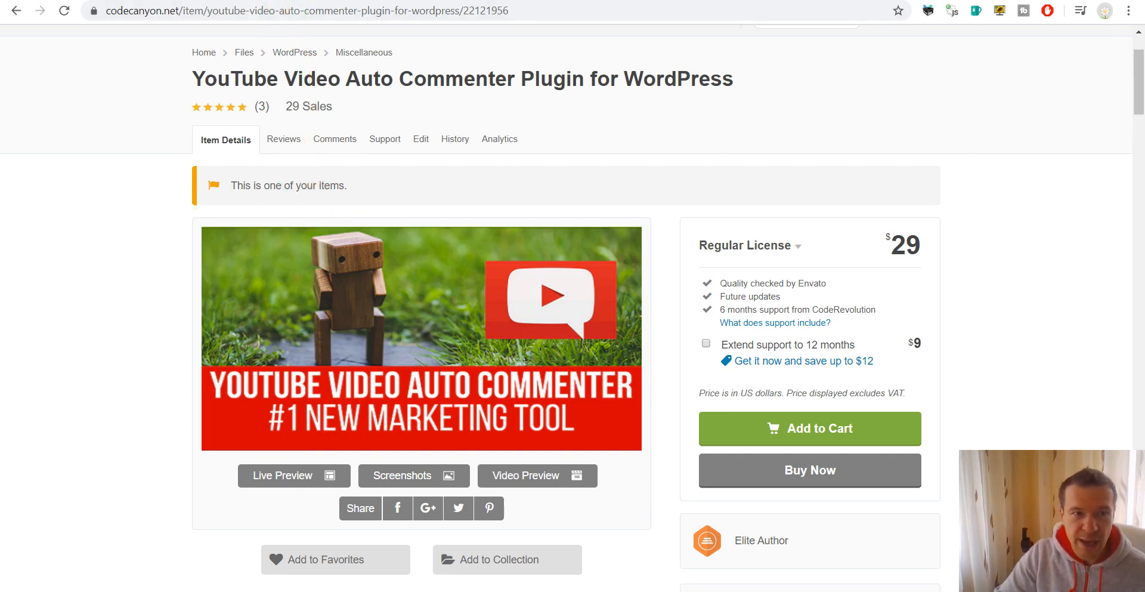
pyautogui.click(211, 10)
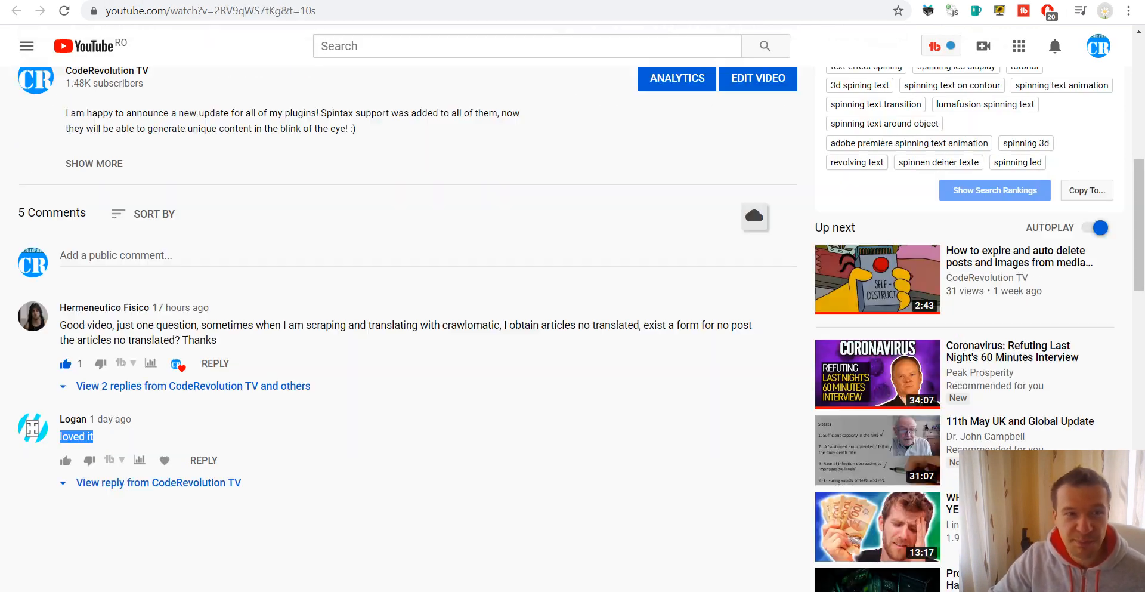
pyautogui.click(107, 71)
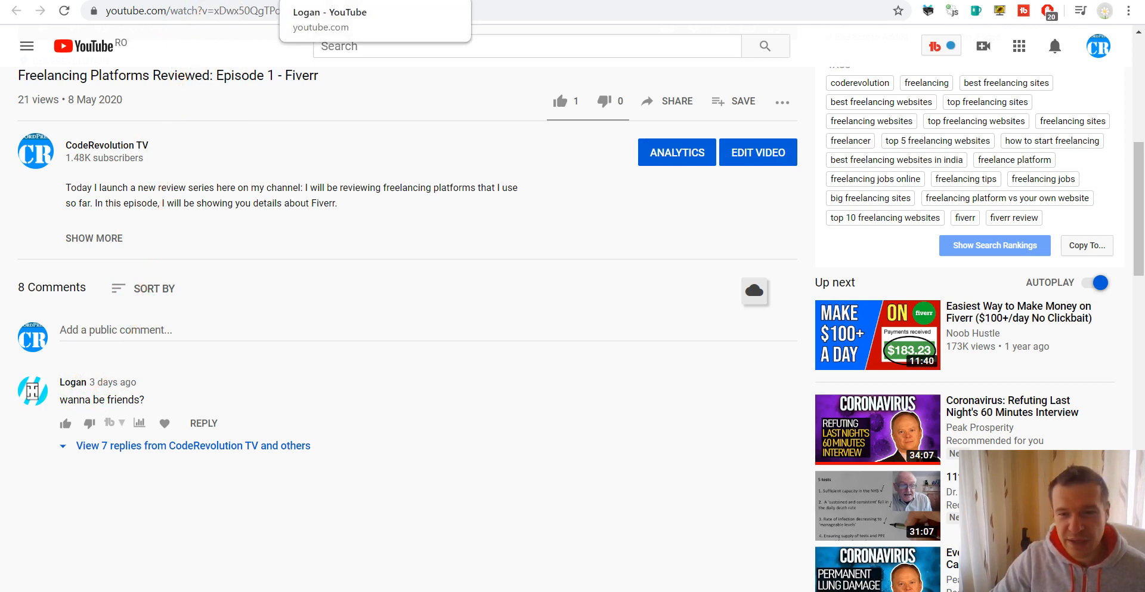
pyautogui.click(72, 381)
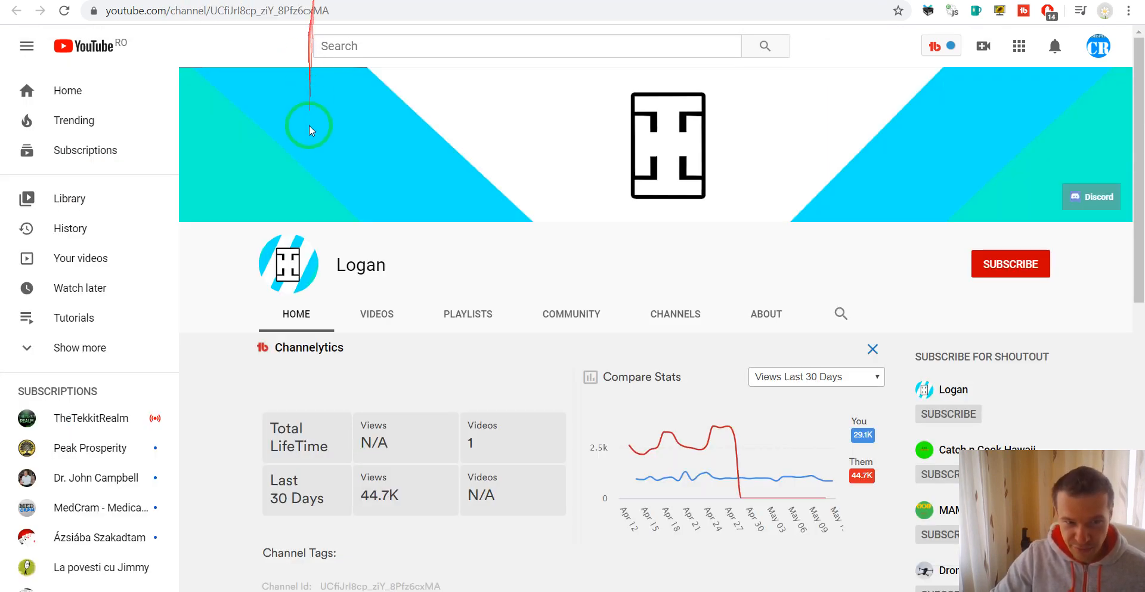